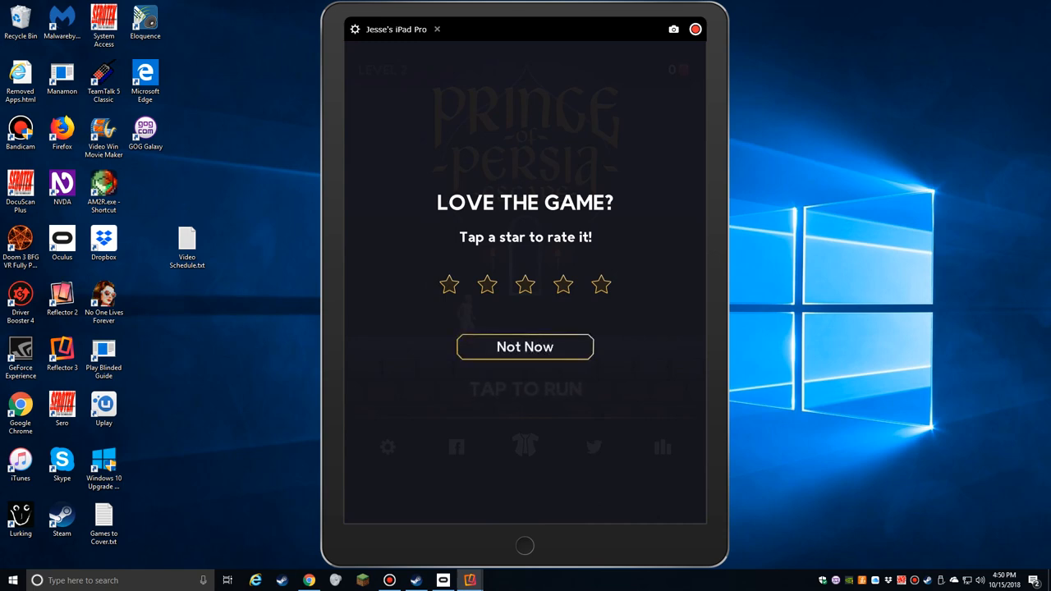
Step: Dismiss the rating prompt with Not Now and run level 3 until it ends at 12%
left_click(525, 346)
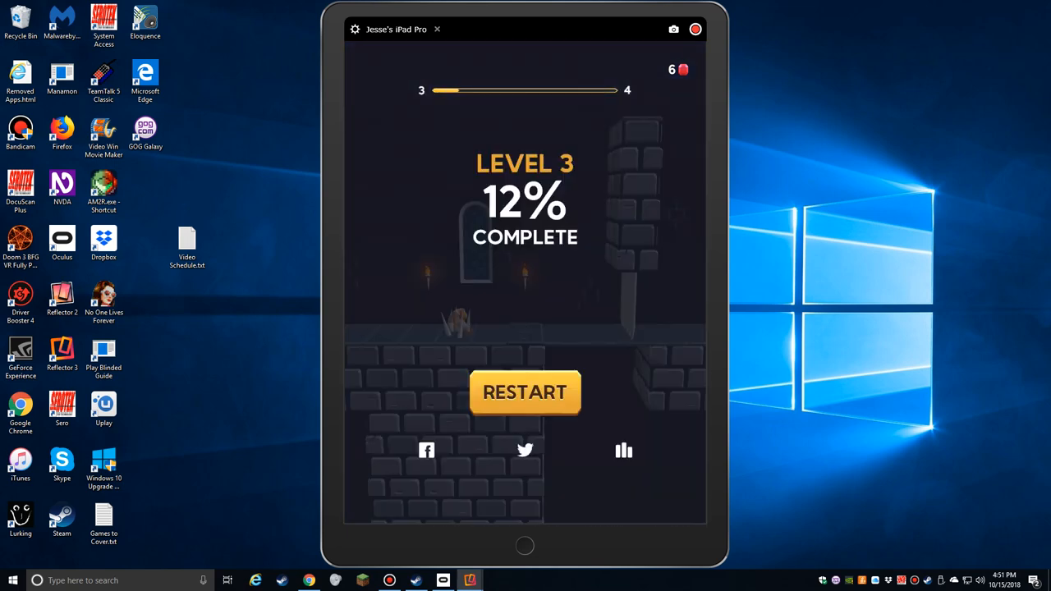
Step: Restart level 3 and clear it, reaching the level 4 title screen with 35 gems
left_click(525, 392)
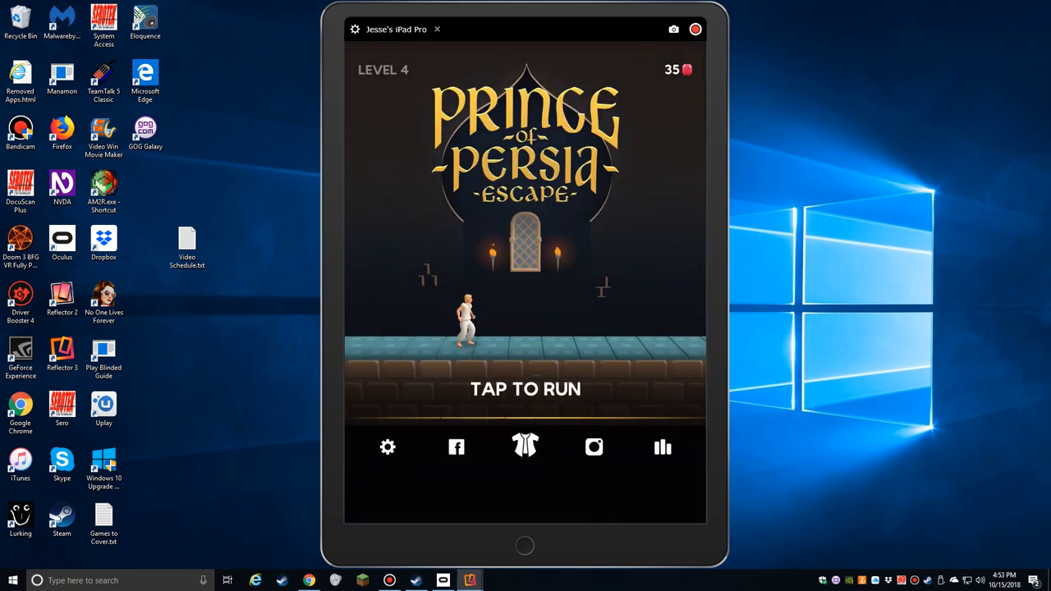
Step: Start a level 4 run that ends at 57% complete with 40 gems
left_click(526, 388)
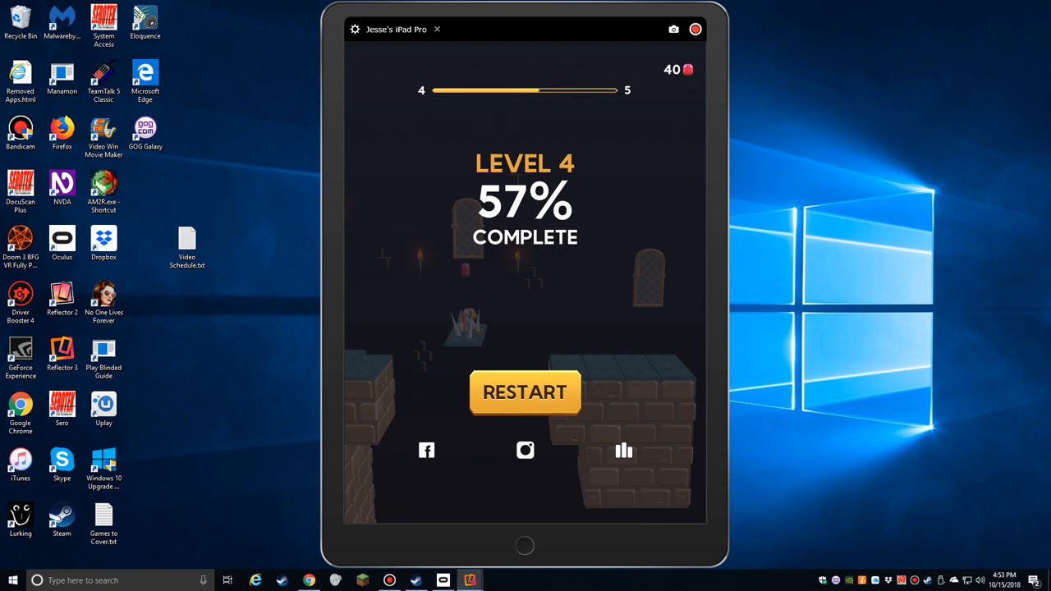
Step: Restart level 4 and clear it, reaching level 5 with 50 gems
left_click(524, 391)
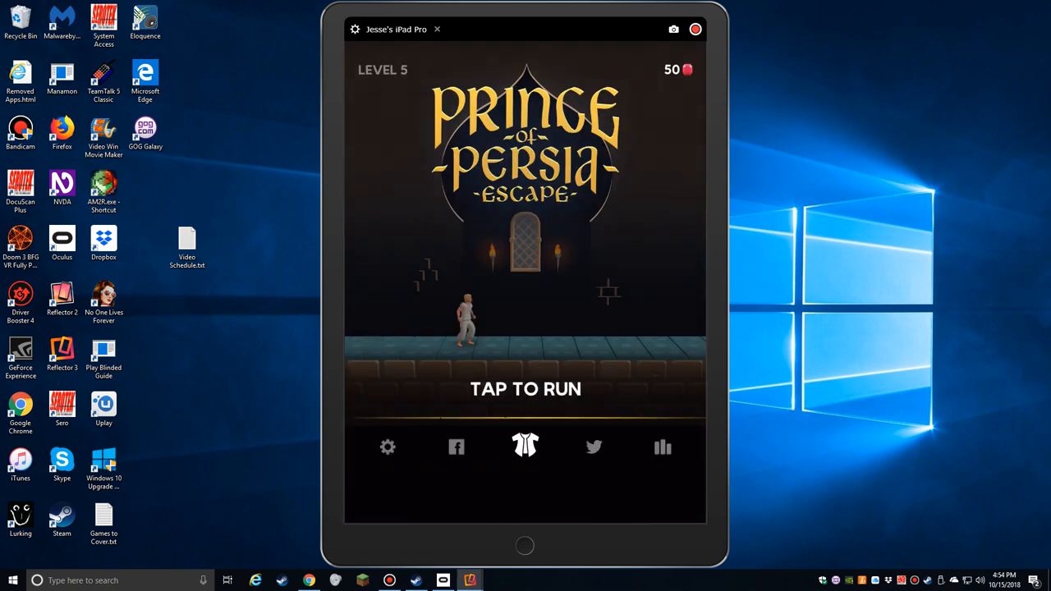
Step: Run through level 5 to completion, reaching the level 6 title screen with 65 gems
left_click(525, 388)
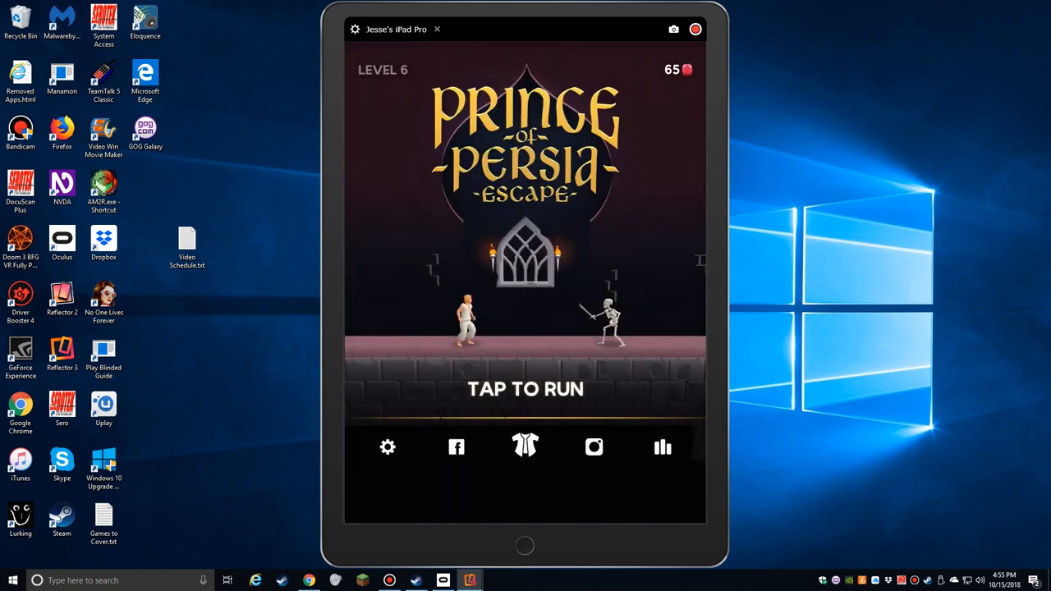
Step: Make repeated level 6 attempts, restarting after each fall, the latest ending at 65% with 106 gems
left_click(525, 389)
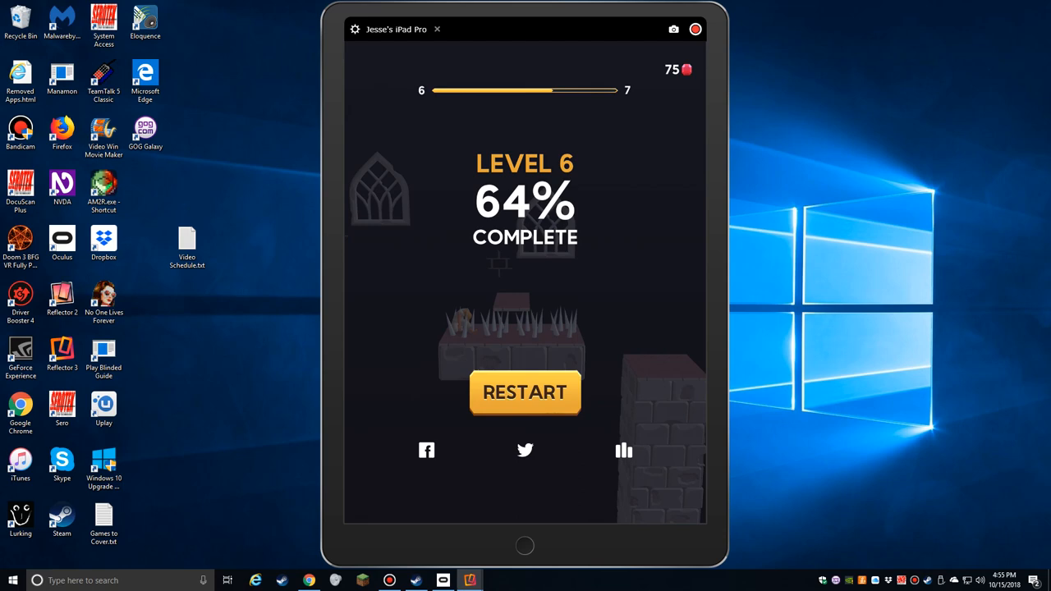
left_click(525, 393)
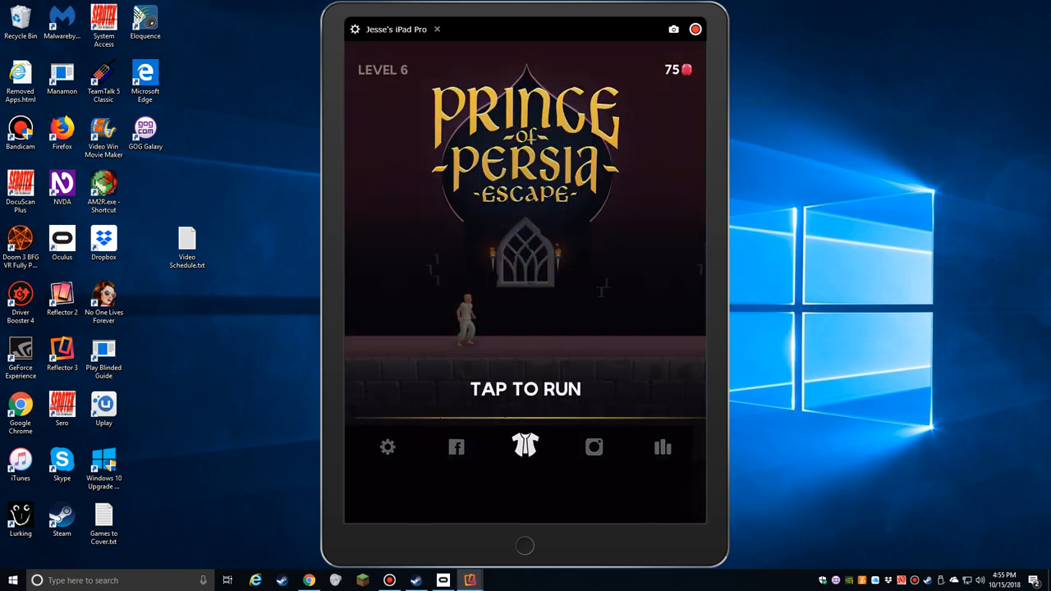
left_click(525, 389)
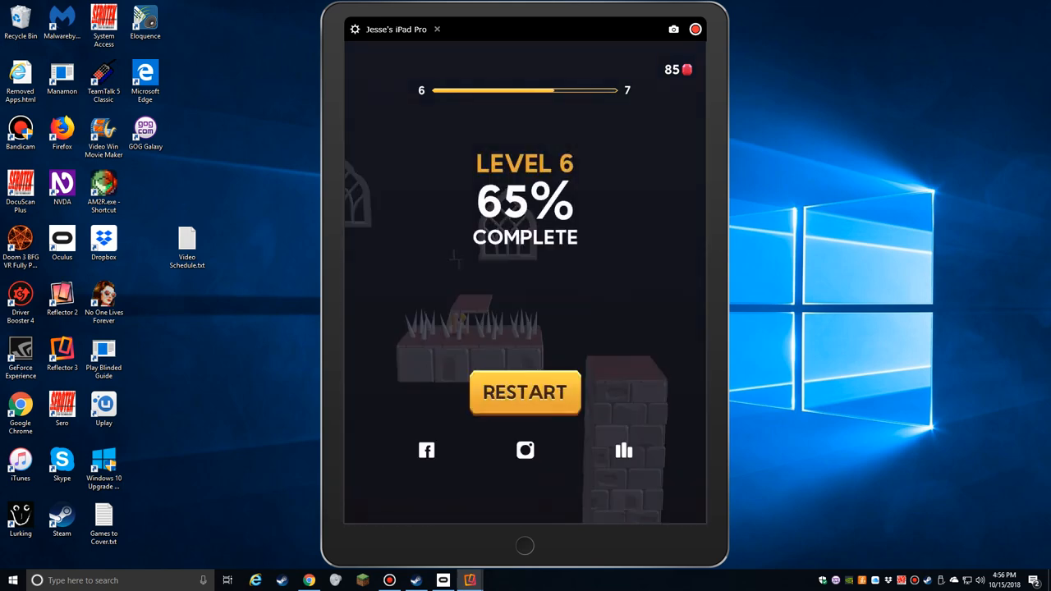
left_click(525, 393)
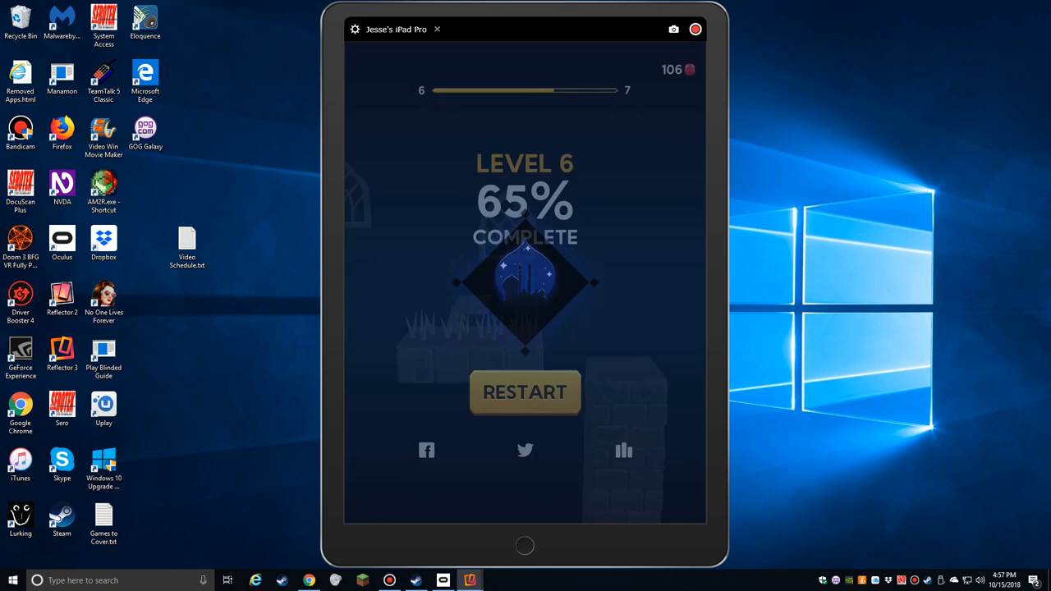
left_click(524, 392)
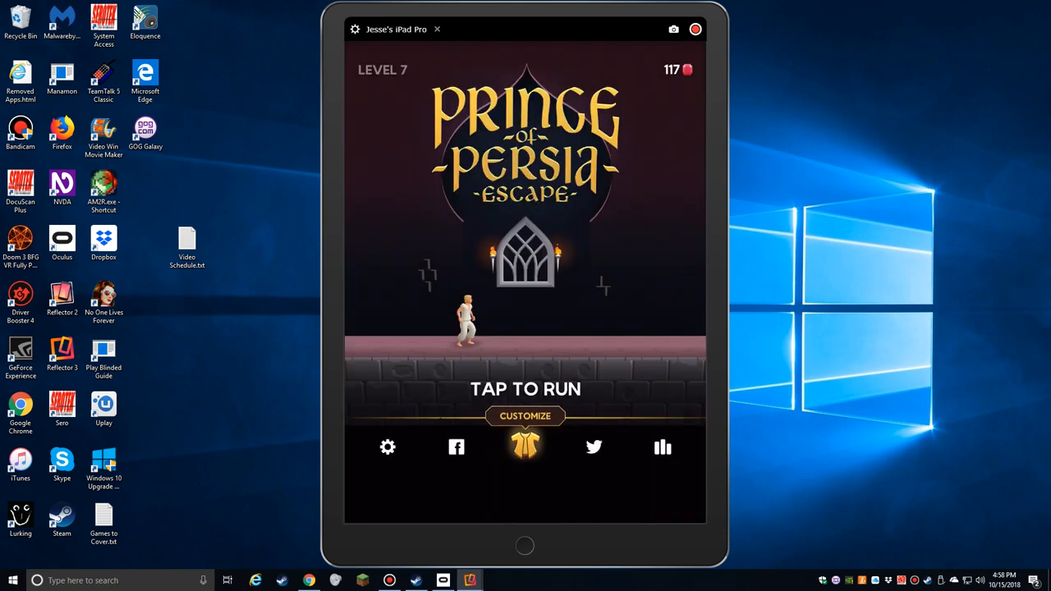
Step: Run level 7, restart after the 34% fall, and clear the level
left_click(526, 329)
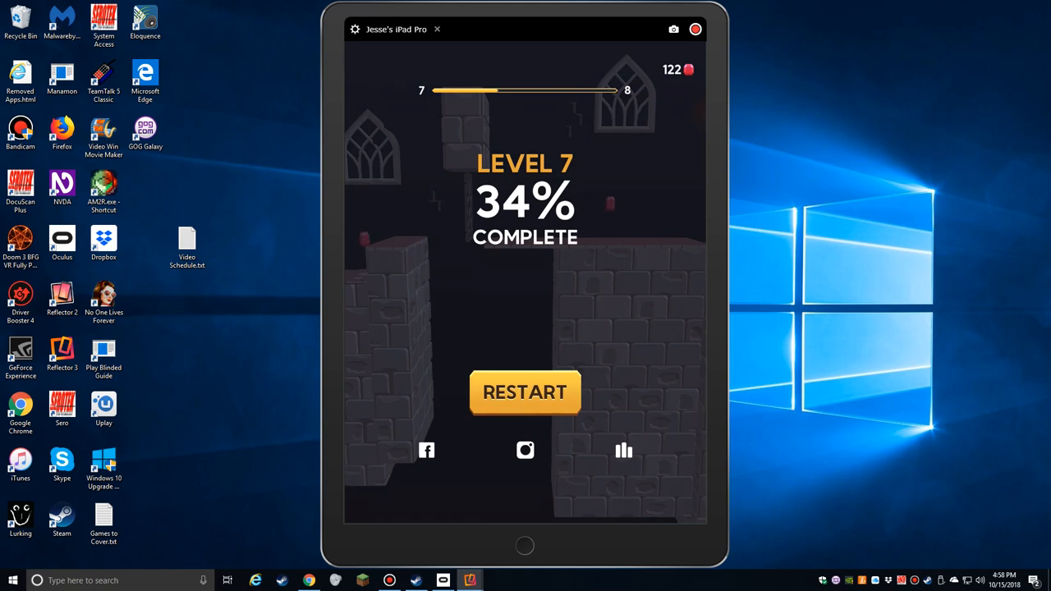
left_click(524, 392)
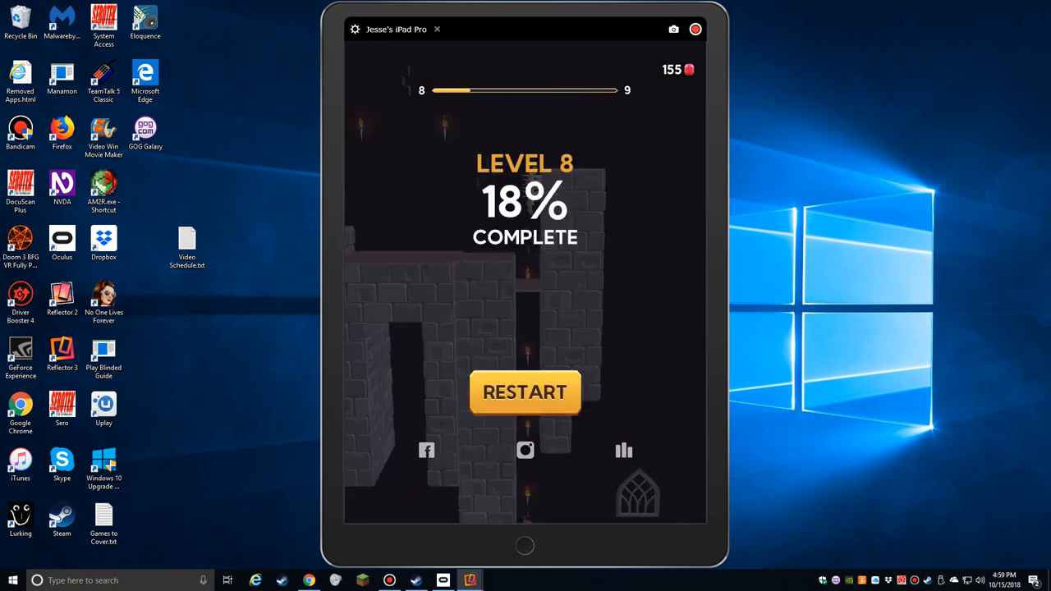
Step: Restart level 8 after the 18% and 24% falls, reaching a run that ends at 90% with 177 gems
left_click(525, 391)
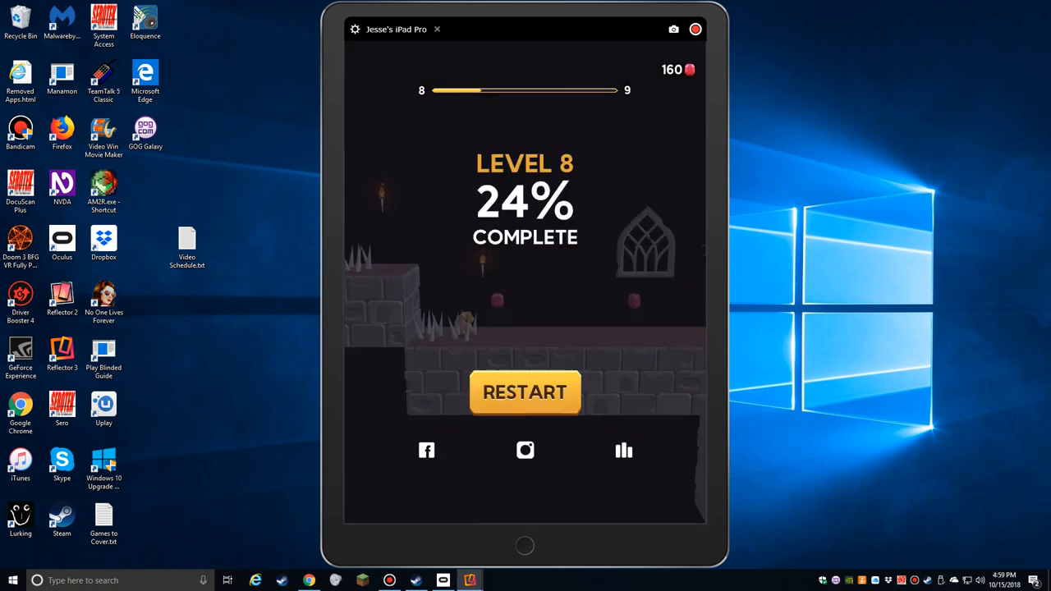
left_click(524, 392)
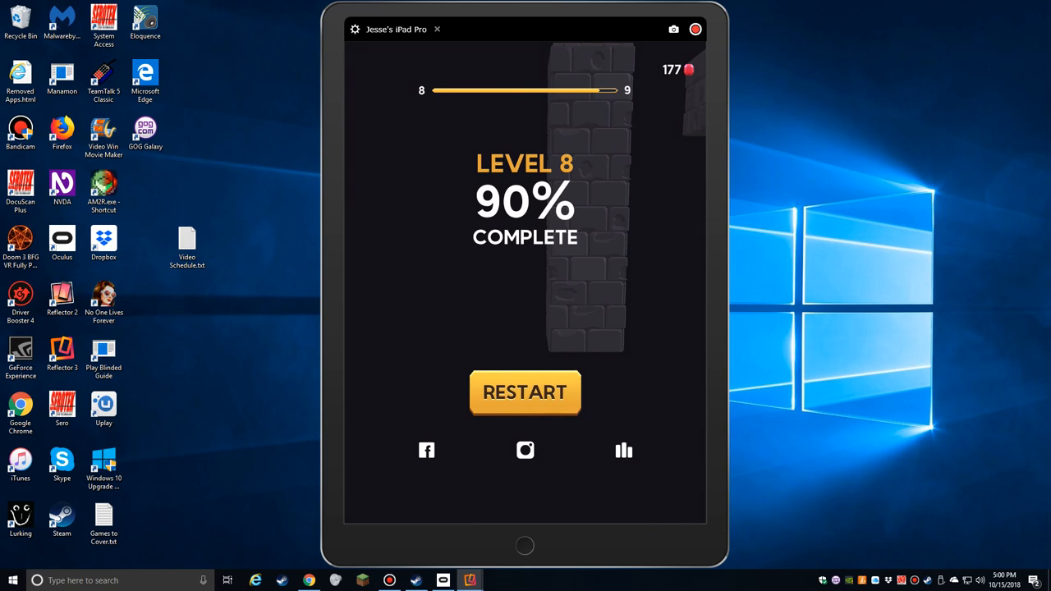
left_click(524, 393)
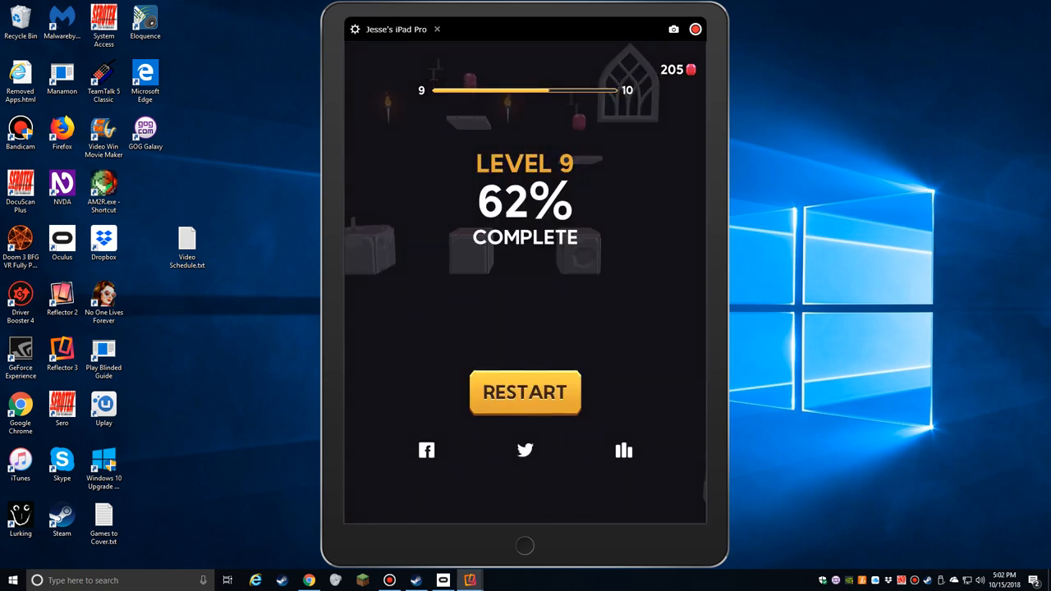
Step: Restart level 9 after the 62% and 67% falls, the next run ending at 83%
left_click(525, 392)
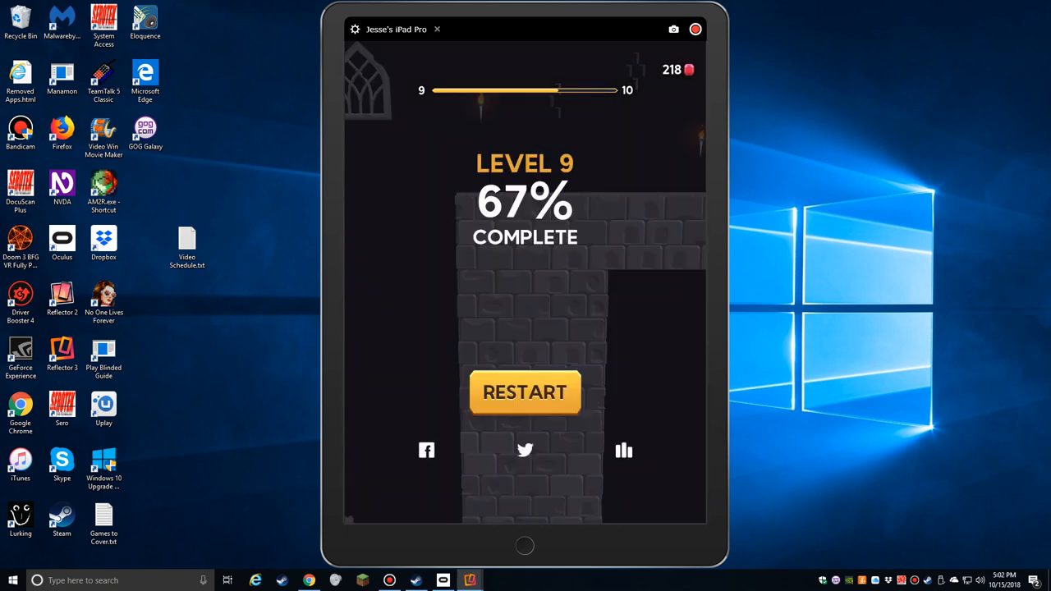
left_click(525, 392)
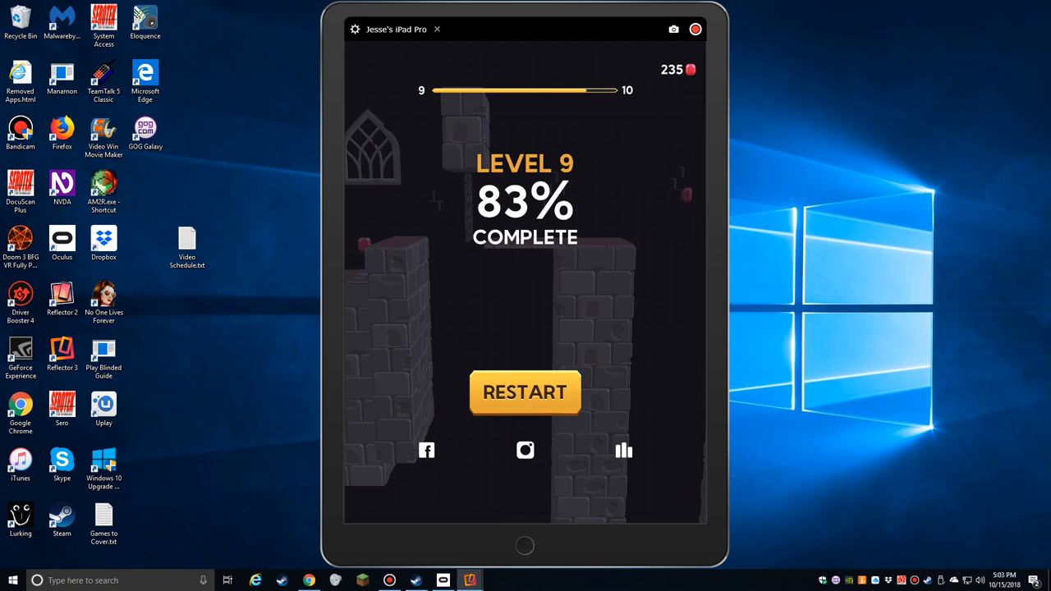
Step: Restart level 9 after the 83% and 90% falls and beat it, reaching level 10 with 273 gems
left_click(525, 393)
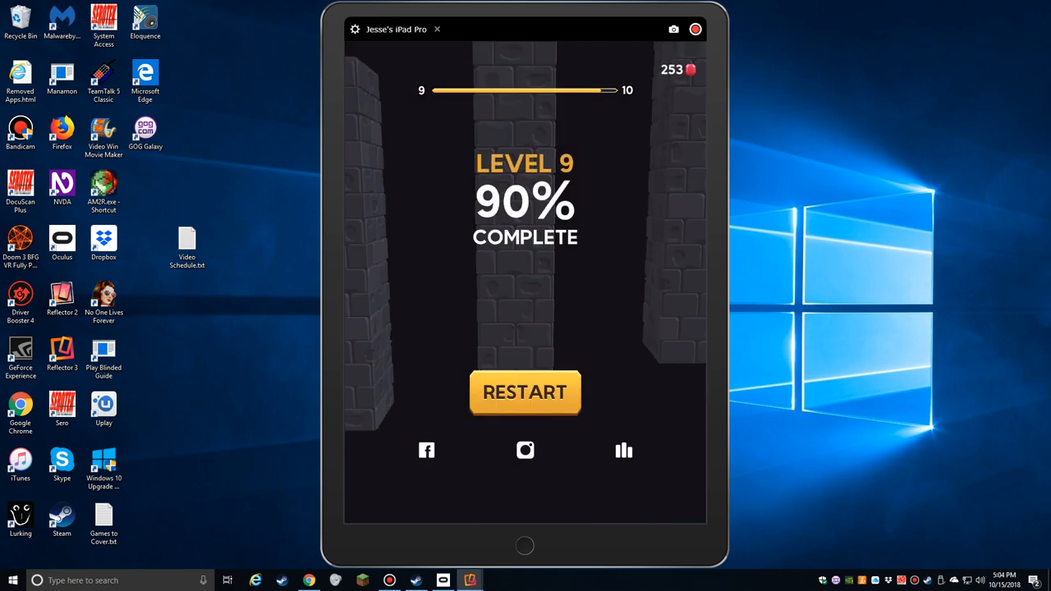
left_click(525, 392)
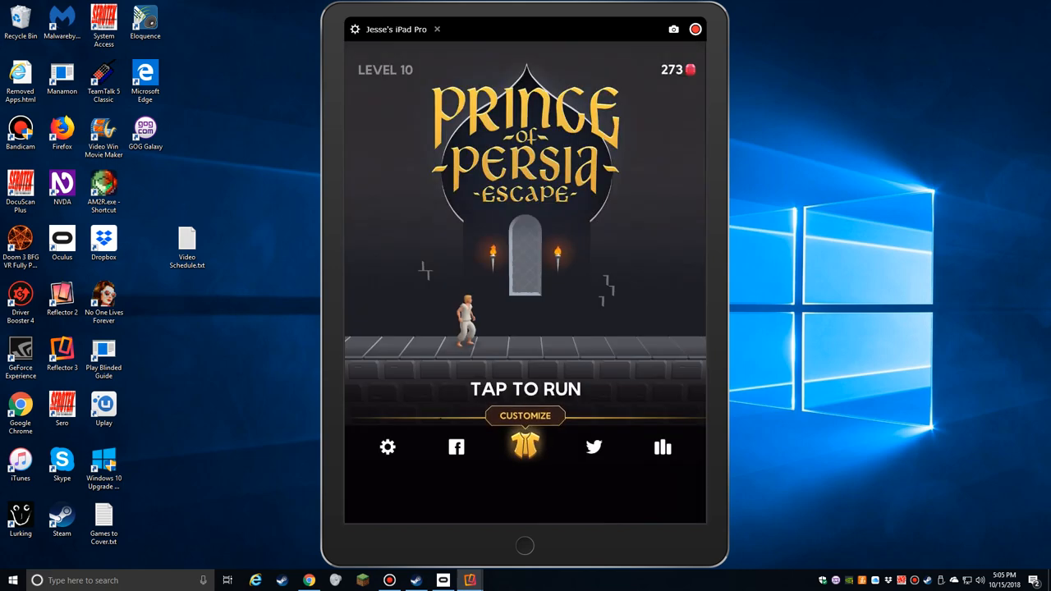
Step: Run level 10, fail at 9%, and restart before leaving to the iPad home screen
left_click(526, 388)
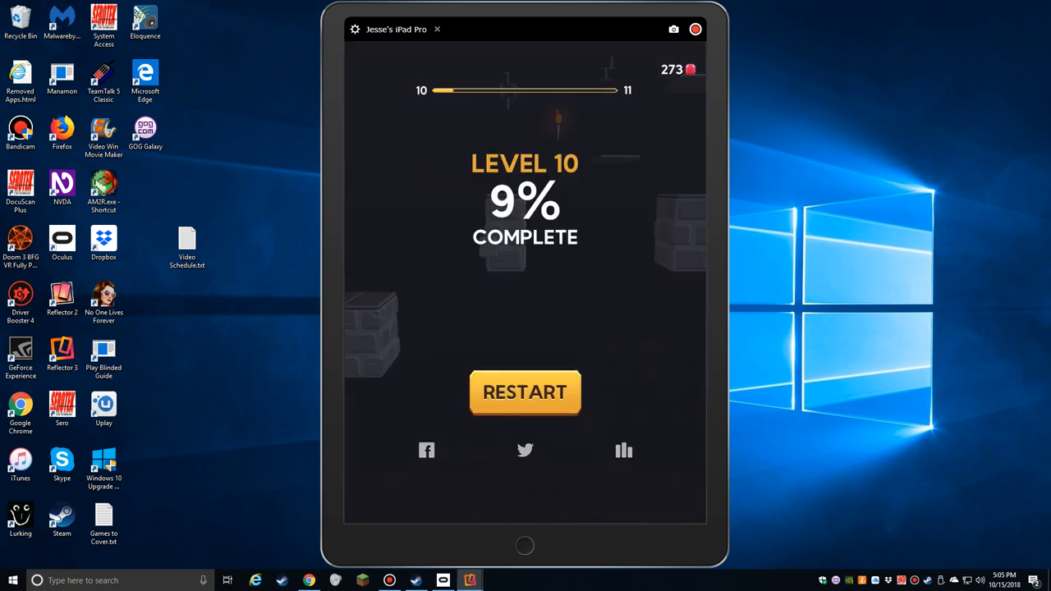
left_click(524, 391)
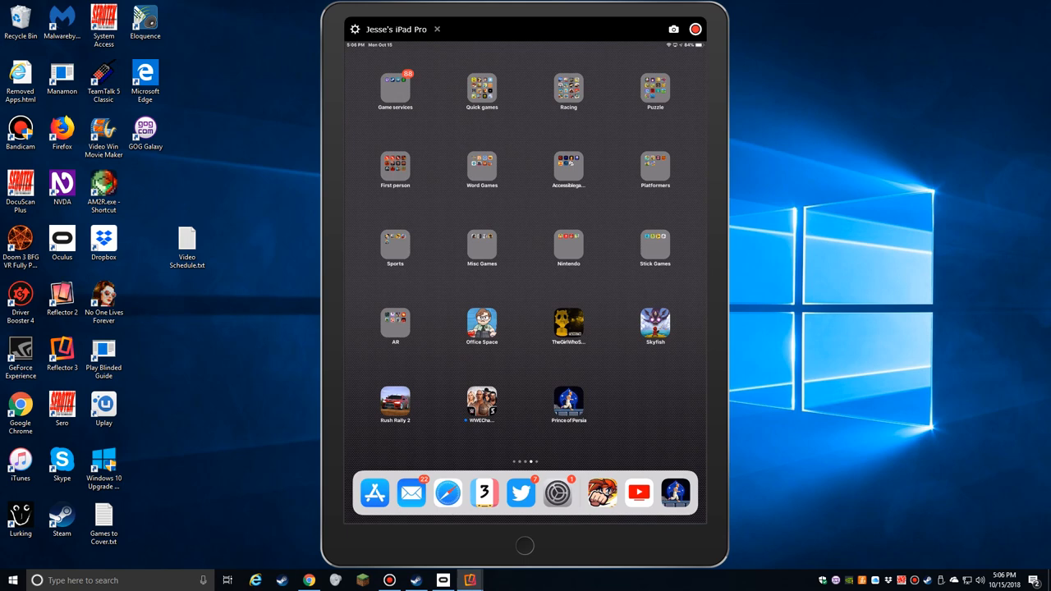
Step: Switch Reflector 3 from the iPad to mirroring the iPhone for level 34
left_click(437, 29)
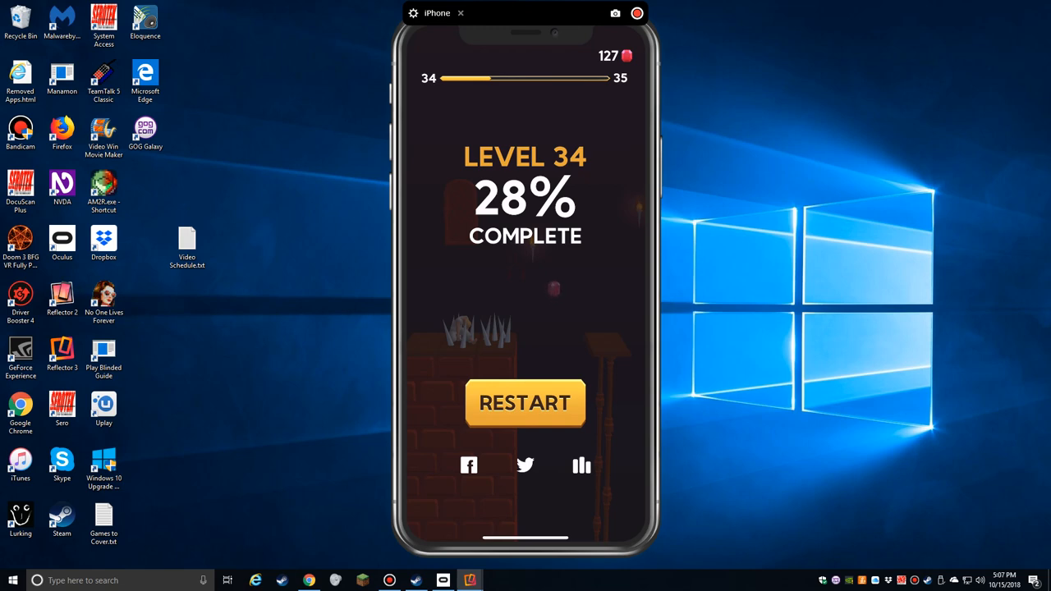
Step: Retry level 34 repeatedly on the iPhone, ending runs at 28% and reaching 34% with 135 gems
left_click(525, 402)
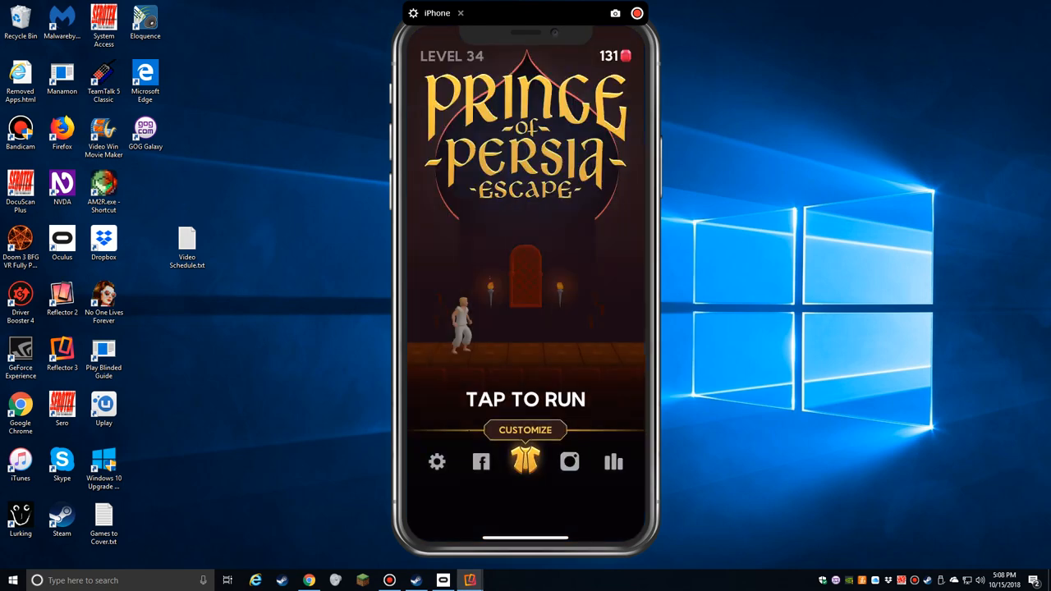
left_click(525, 399)
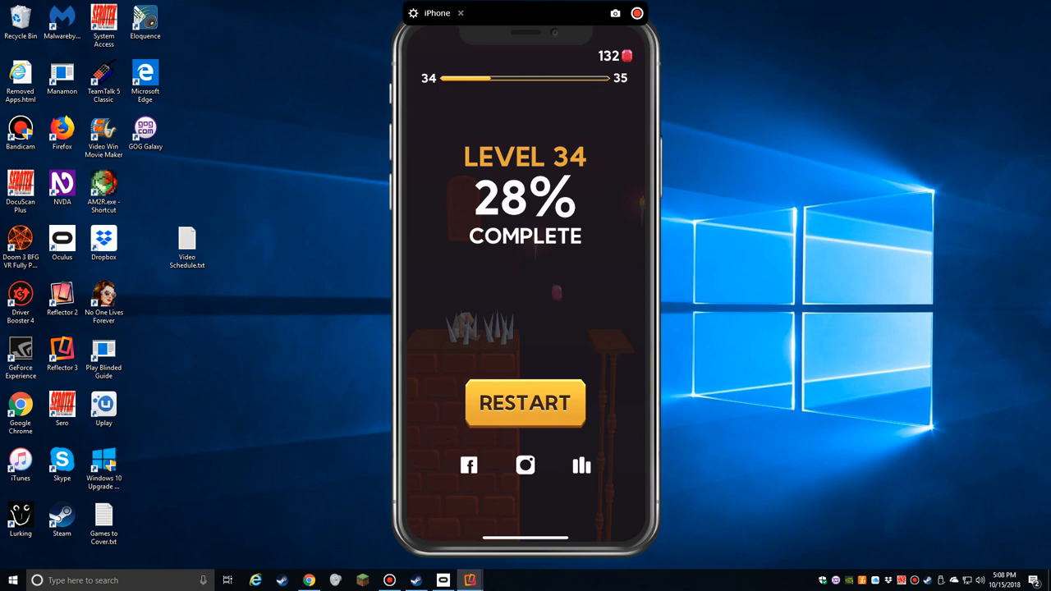
left_click(525, 403)
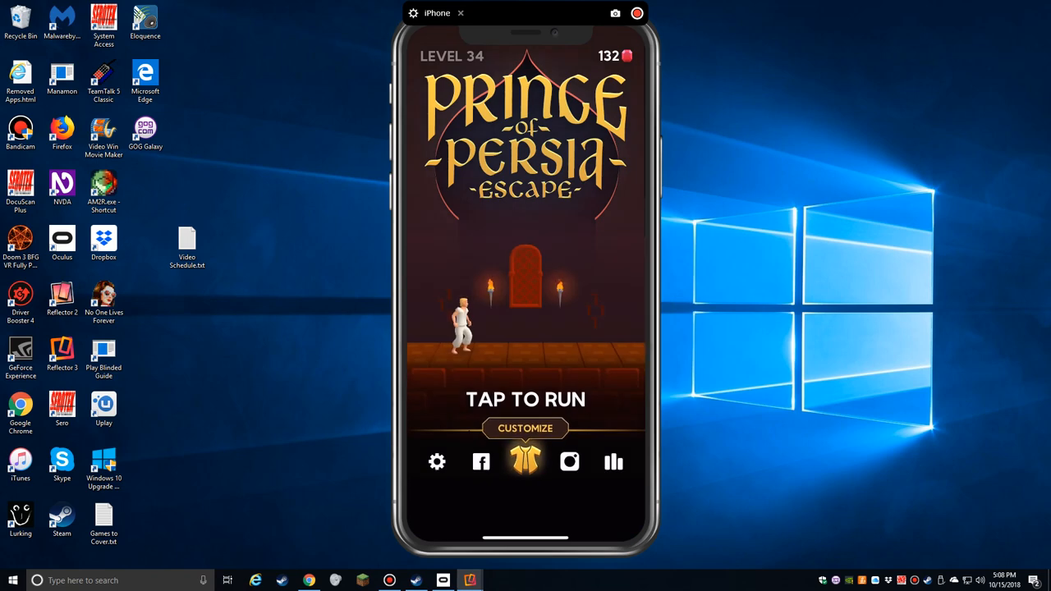
left_click(525, 328)
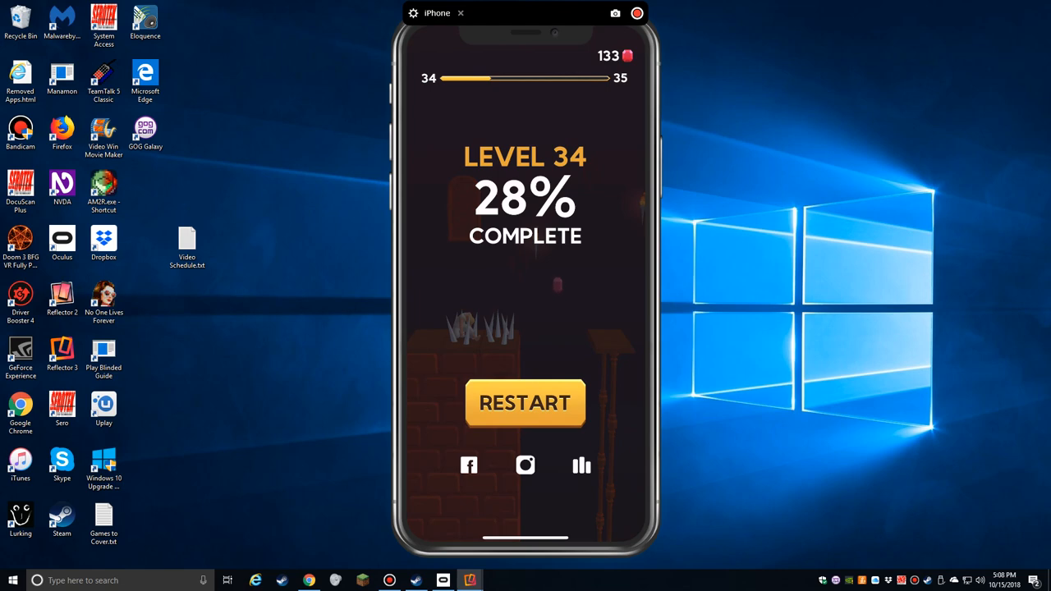
left_click(524, 403)
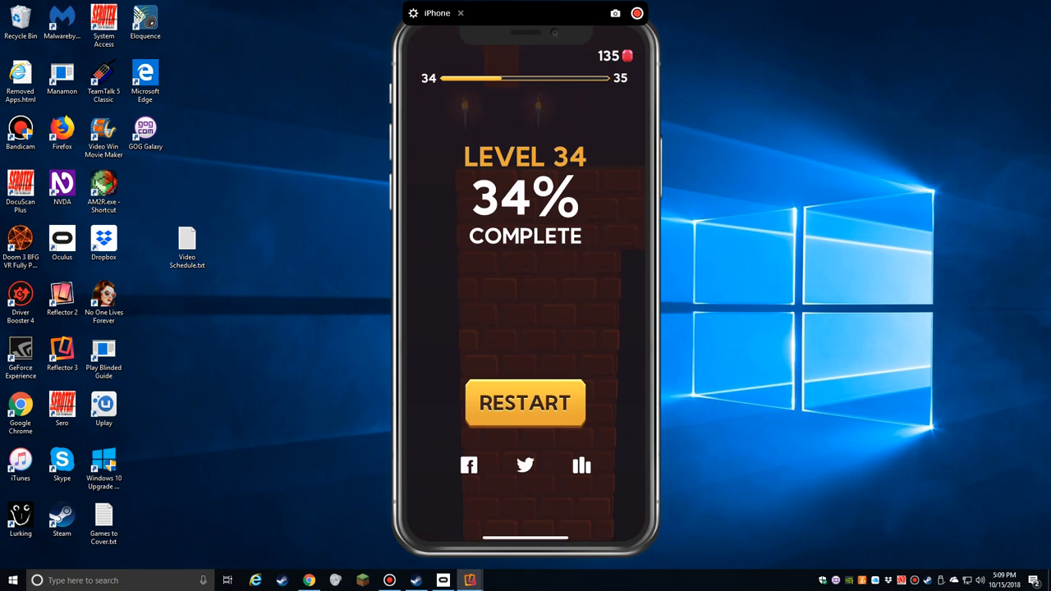
Step: Restart level 34 after dying at 34% and 28%, starting a fresh run with 139 gems
left_click(525, 402)
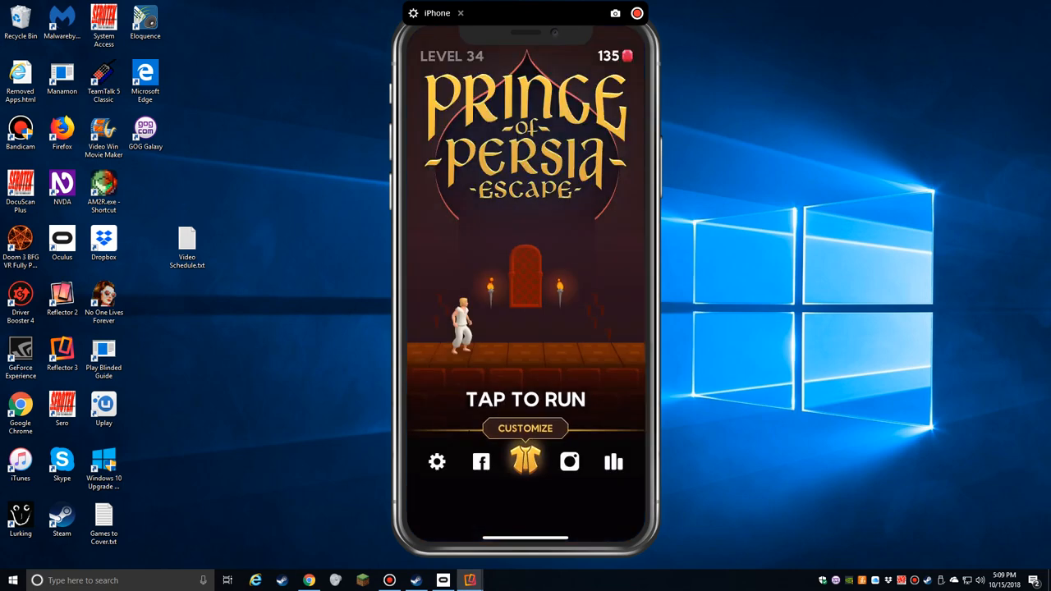
left_click(525, 328)
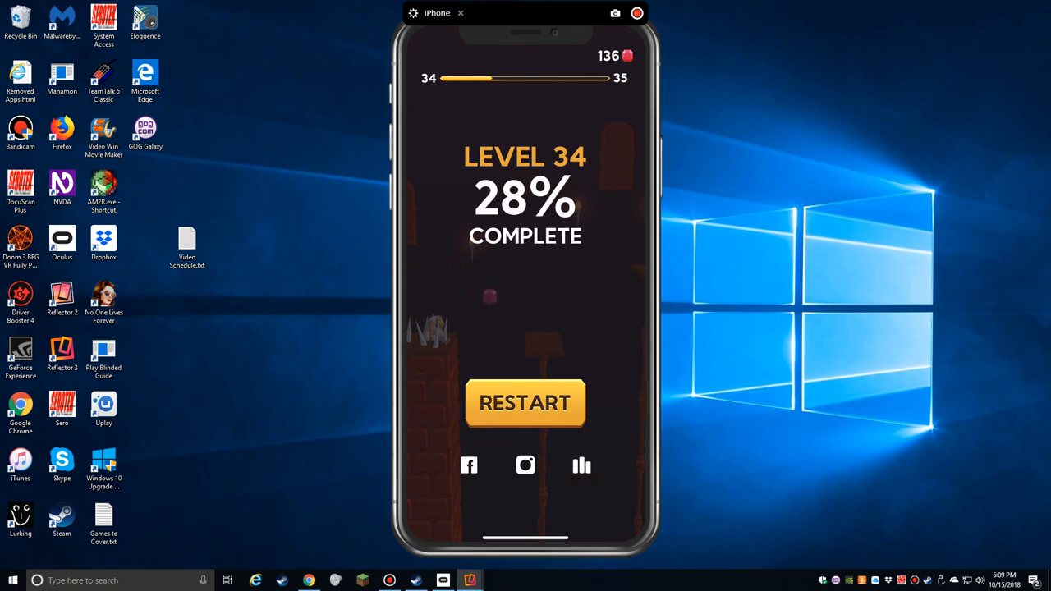
left_click(525, 403)
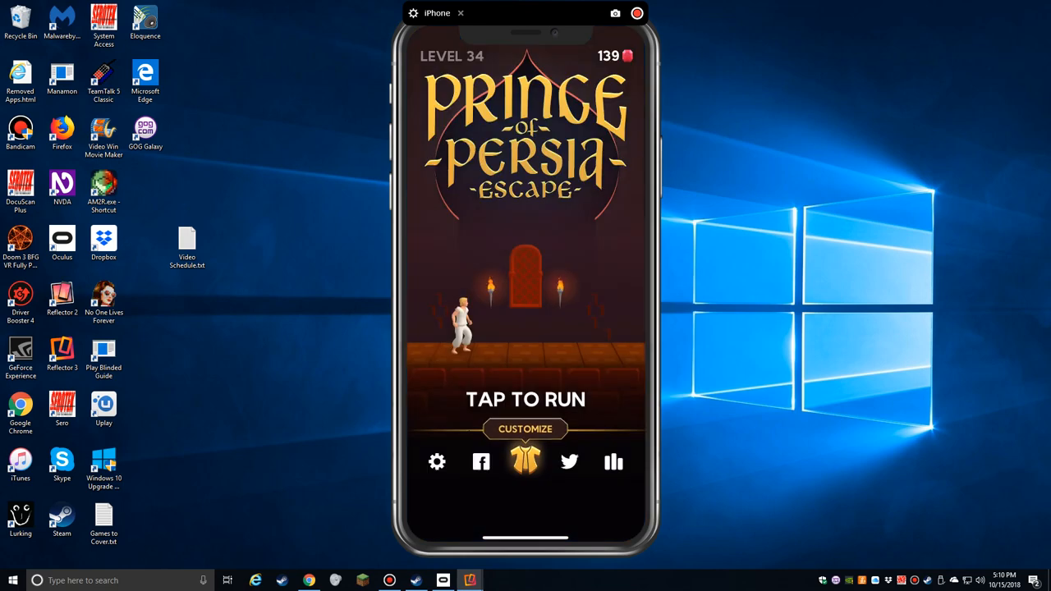
left_click(526, 399)
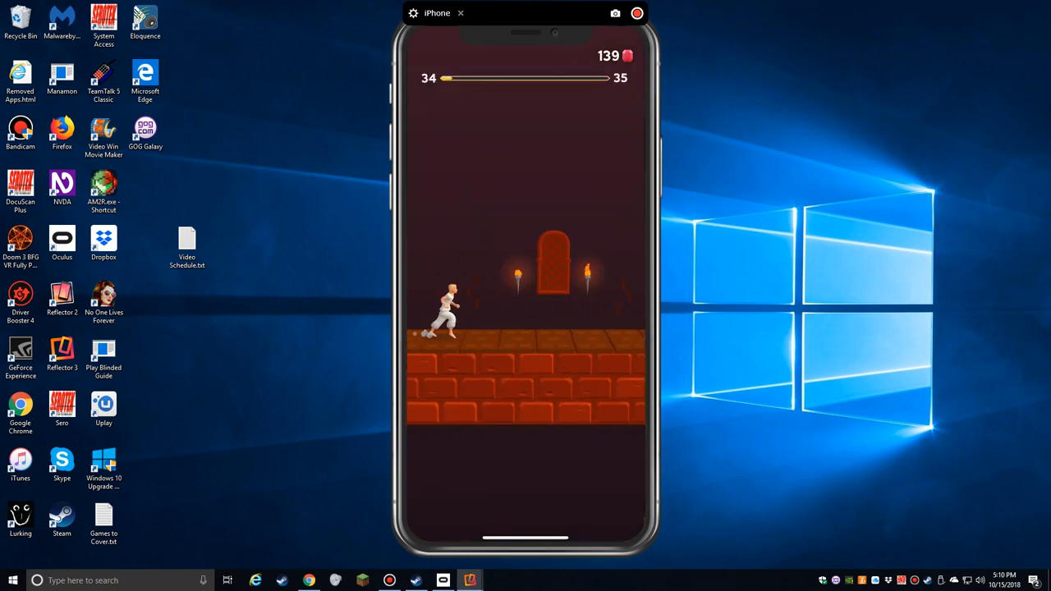